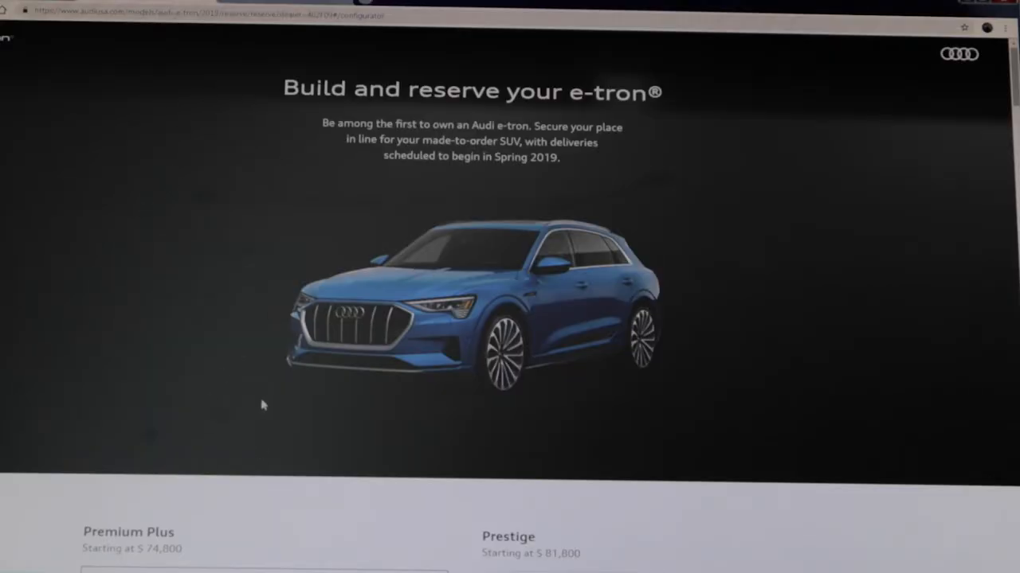
{"action": "scroll", "scroll_direction": "down", "scroll_amount": 3}
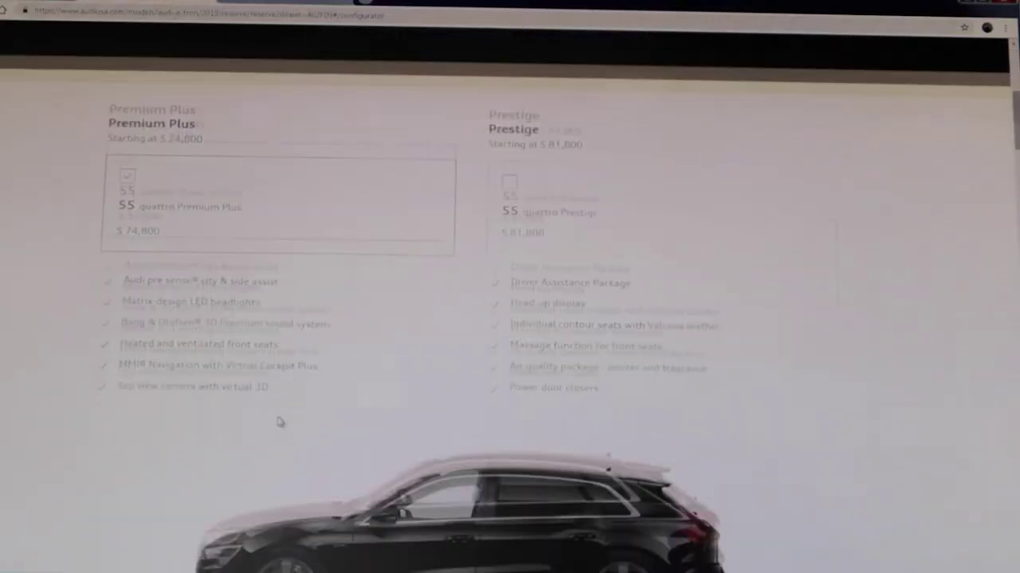